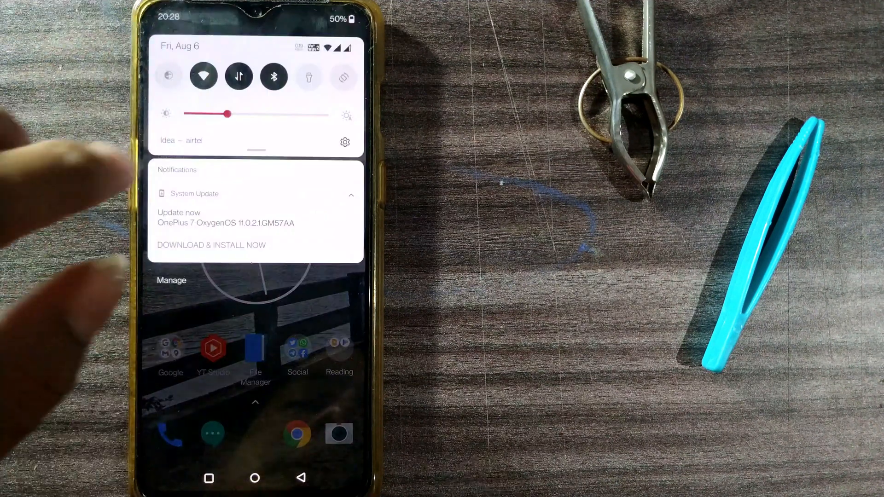
Reach the SIM & Network settings from Settings > Wi-Fi & Network, then leave them
{"action": "left_click", "coordinate": [344, 142]}
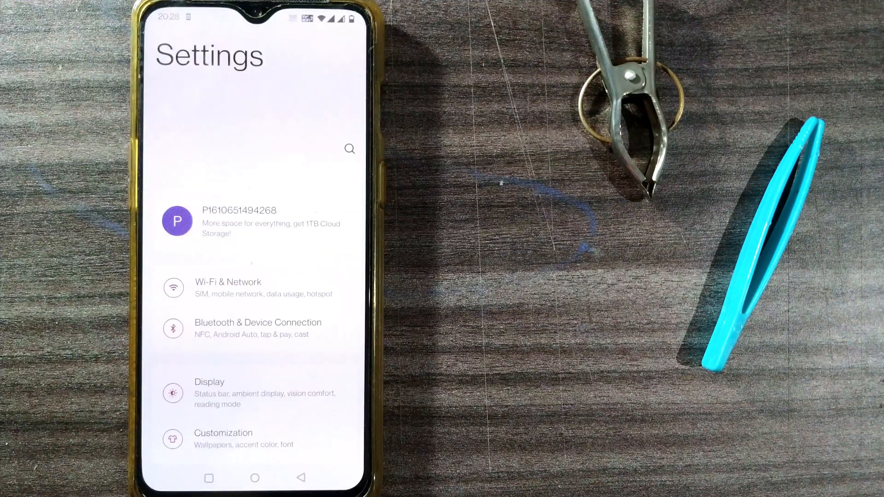
{"action": "left_click", "coordinate": [251, 288]}
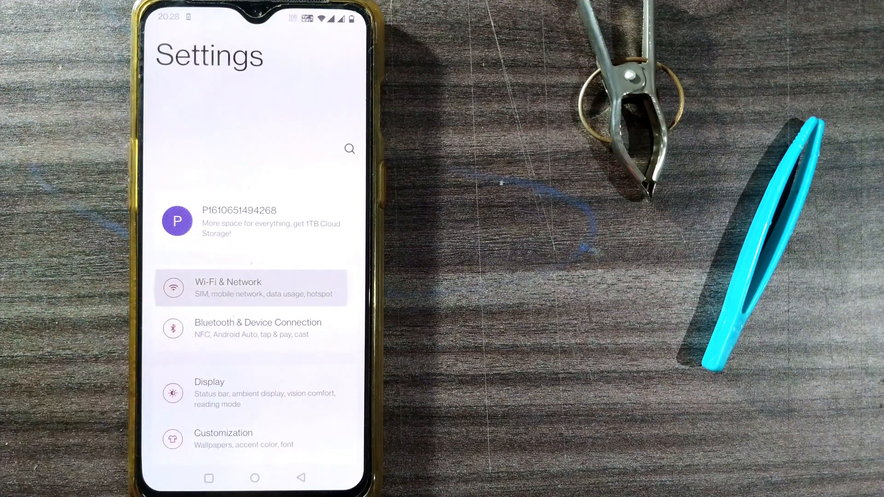
{"action": "left_click", "coordinate": [251, 288]}
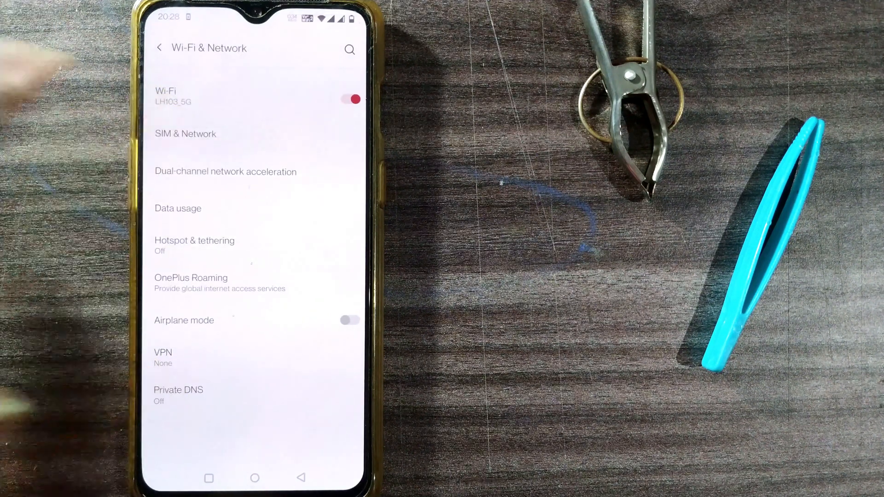
{"action": "left_click", "coordinate": [185, 134]}
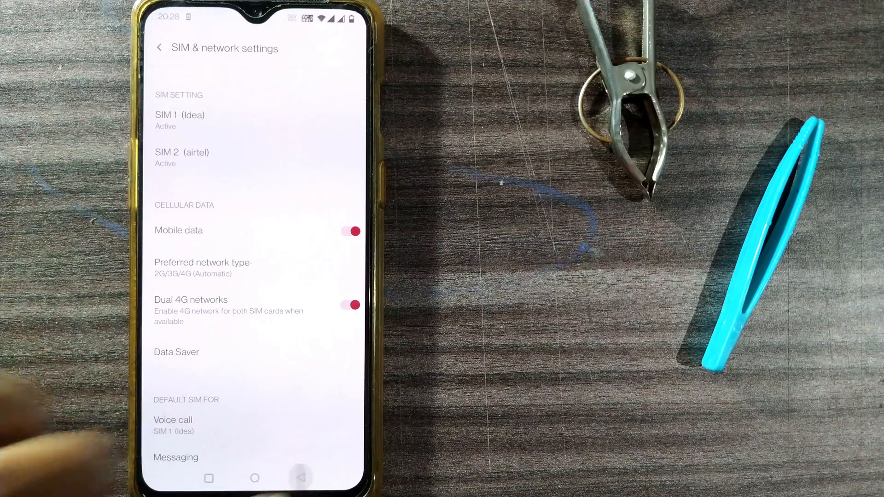
{"action": "left_click", "coordinate": [254, 478]}
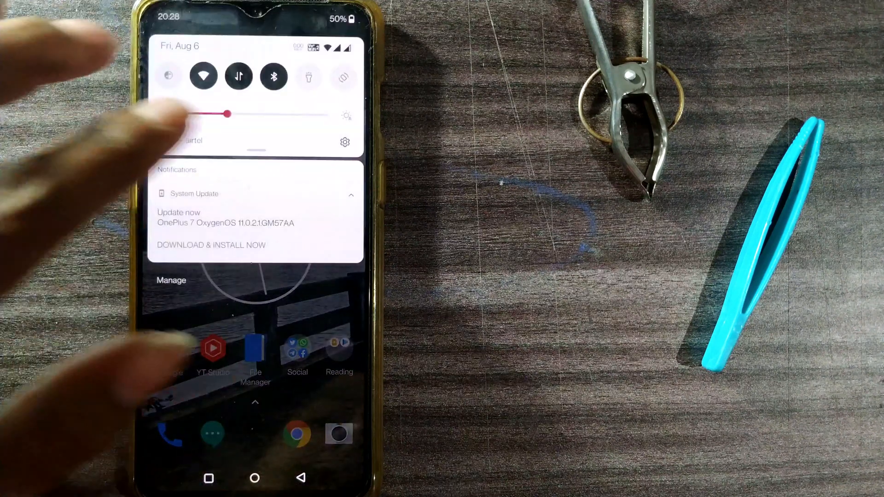
Re-enter SIM & Network, switch VoLTE on for SIM 1, and return to Wi-Fi & Network
{"action": "left_click", "coordinate": [344, 142]}
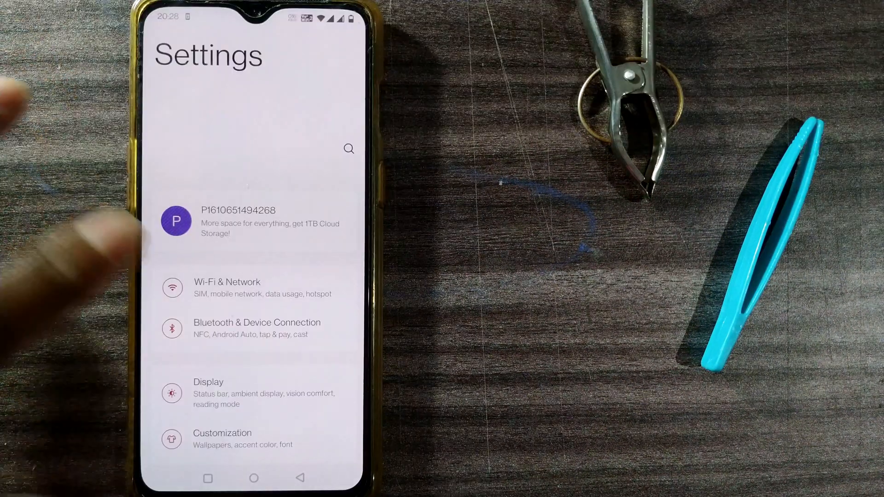
{"action": "left_click", "coordinate": [228, 287]}
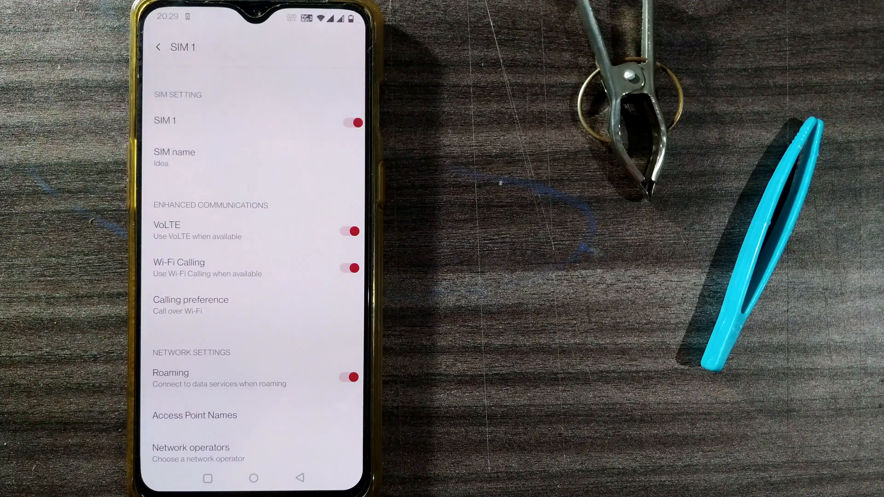
{"action": "left_click", "coordinate": [159, 47]}
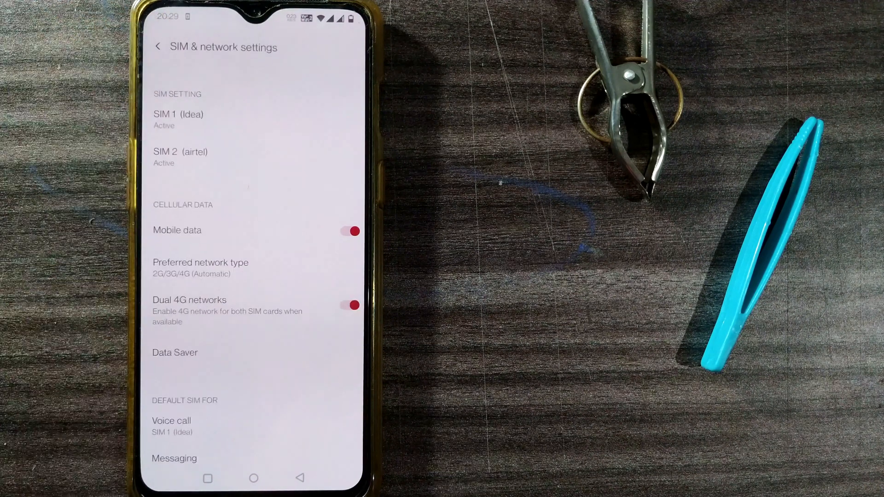
{"action": "left_click", "coordinate": [180, 157]}
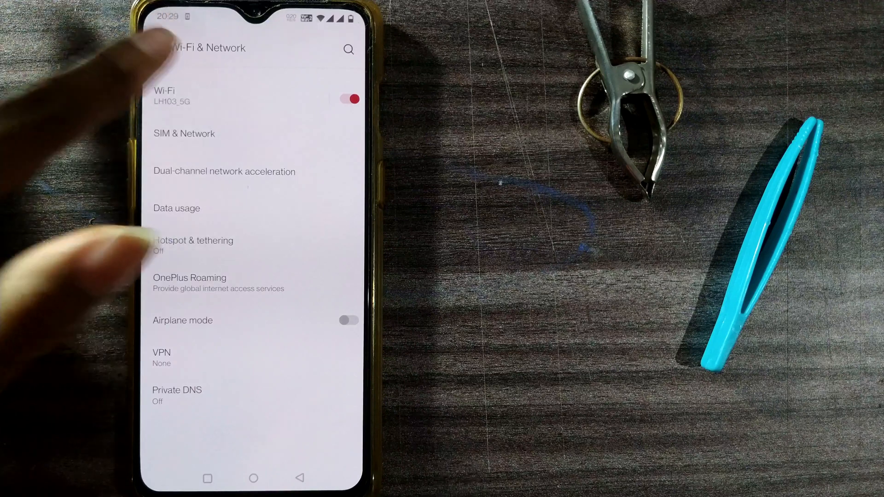
Back out of Wi-Fi & Network to the main Settings screen
{"action": "left_click", "coordinate": [299, 478]}
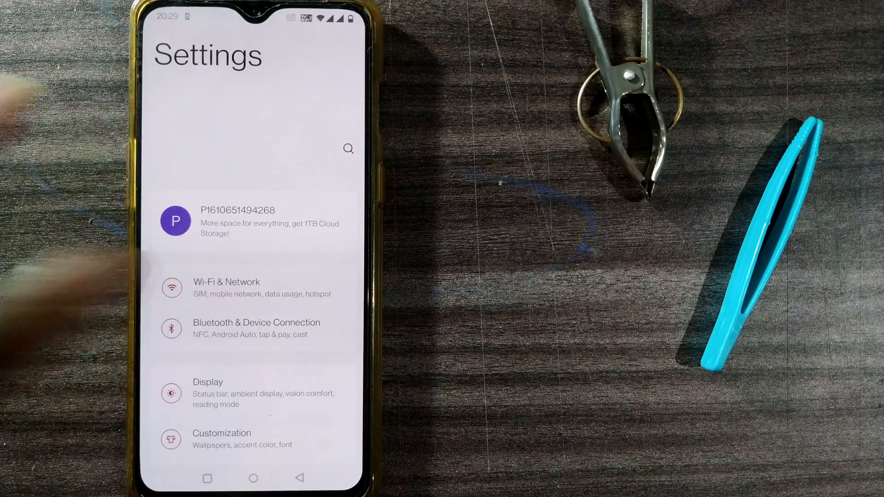
{"action": "left_click", "coordinate": [226, 287]}
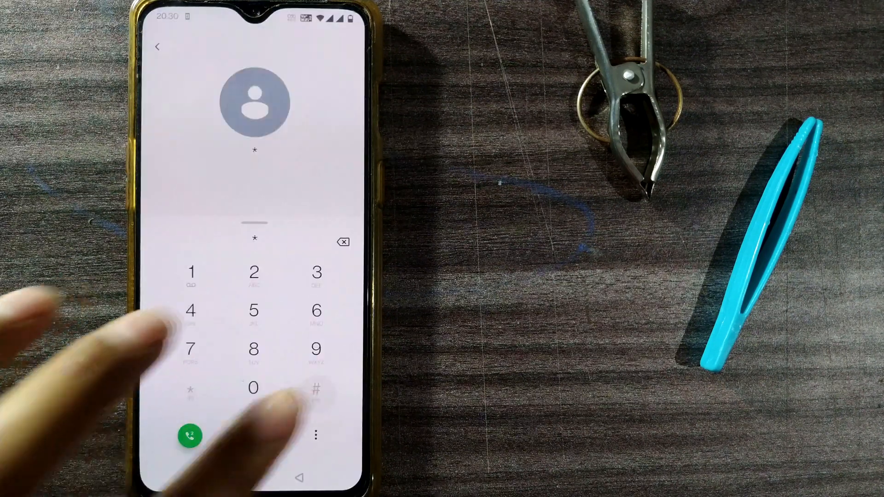
Dial the hidden code *#*#4636#*#* so the Testing menu appears
{"action": "left_click", "coordinate": [191, 311]}
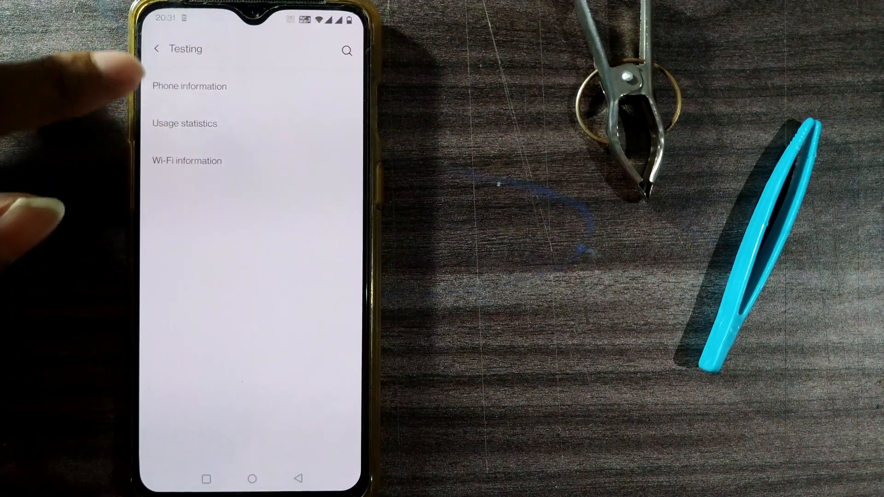
Show the preferred network type choices on the Phone information page
{"action": "left_click", "coordinate": [190, 87]}
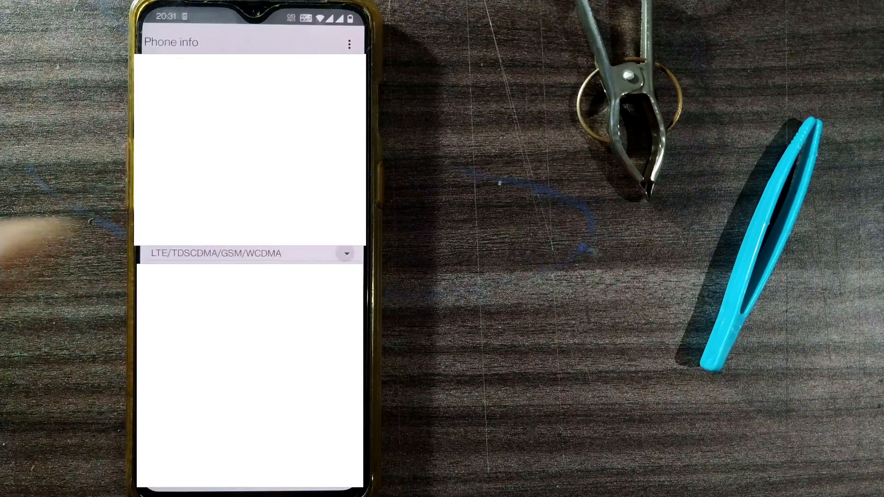
{"action": "left_click", "coordinate": [247, 253]}
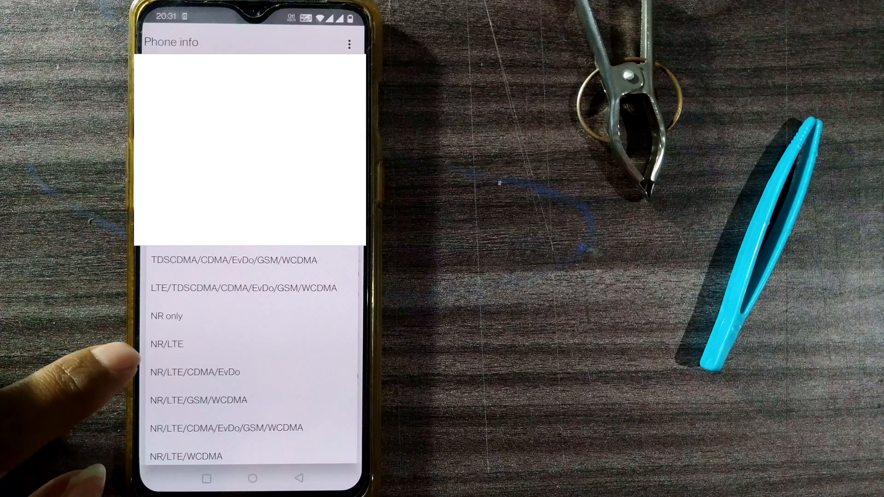